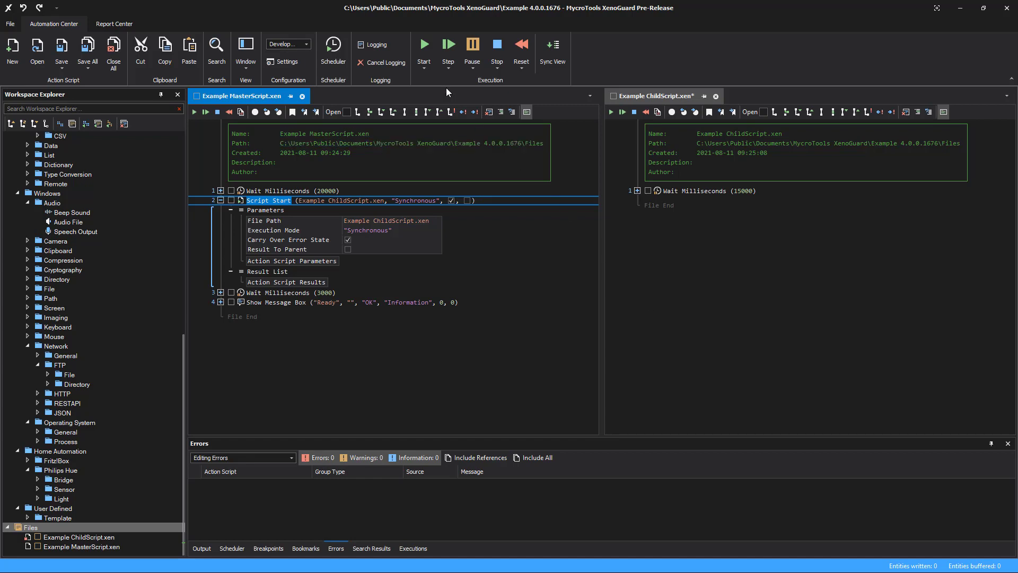
- Start the Example MasterScript so it launches the child and ends at the Ready message
left_click(423, 45)
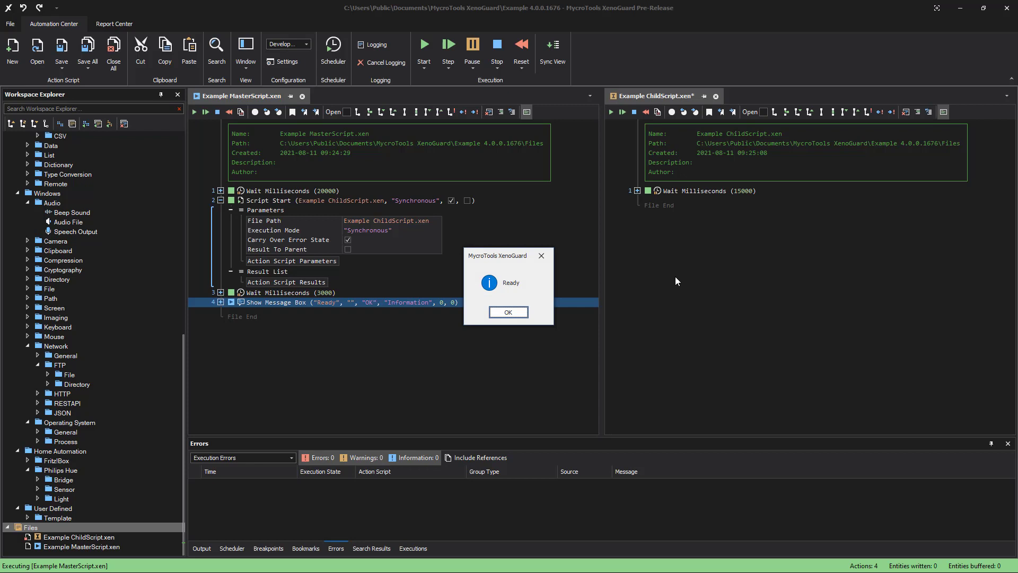
- Dismiss the Ready message and run the child script on its own
left_click(508, 312)
type("7")
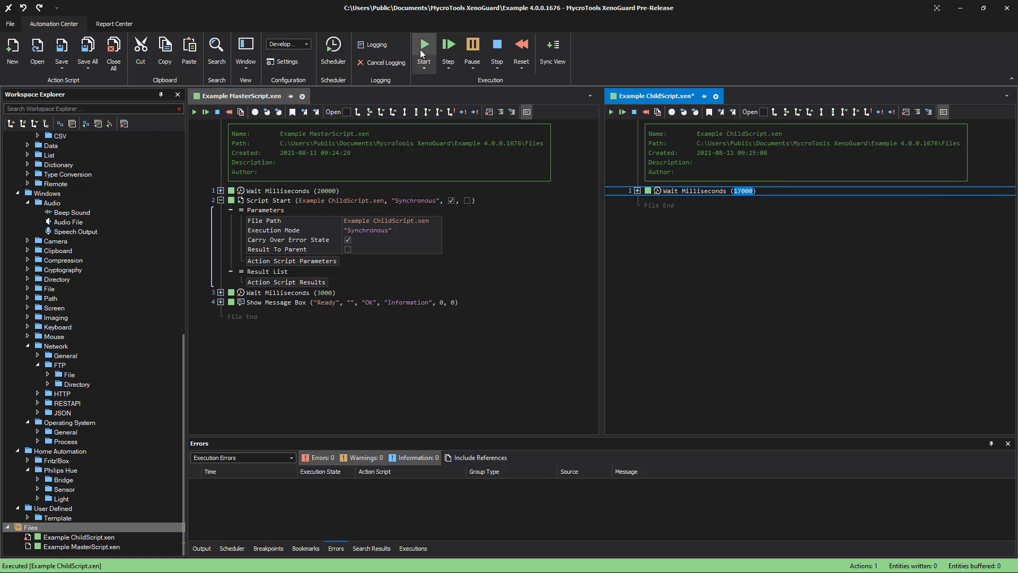
left_click(423, 44)
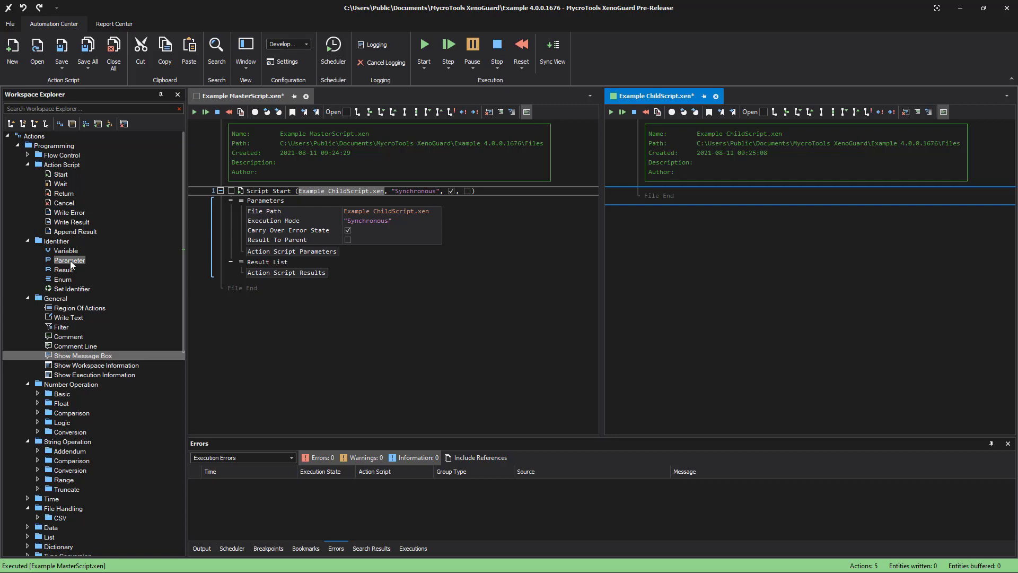
- Add Parameter definitions to the child and enter 'XenoGuard rocks!' as the master's Message value
left_click_drag(69, 260, 719, 255)
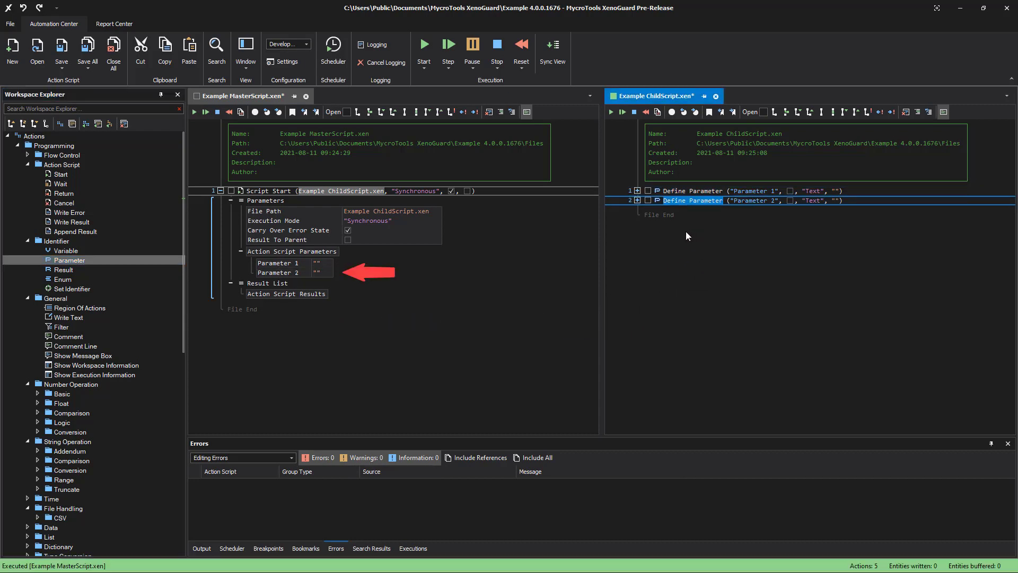
left_click_drag(68, 260, 171, 307)
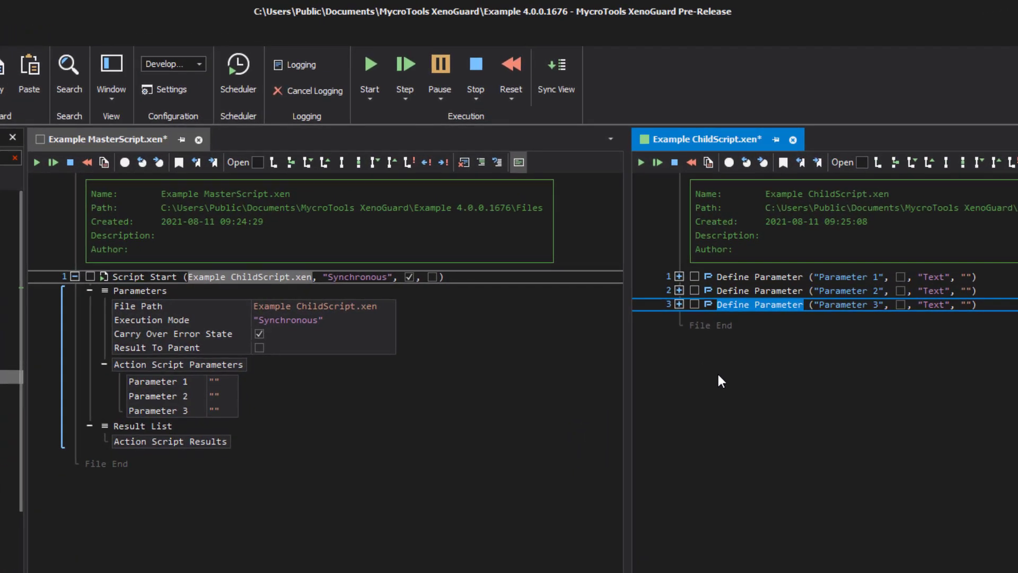
mouse_move(763, 304)
type("Messag")
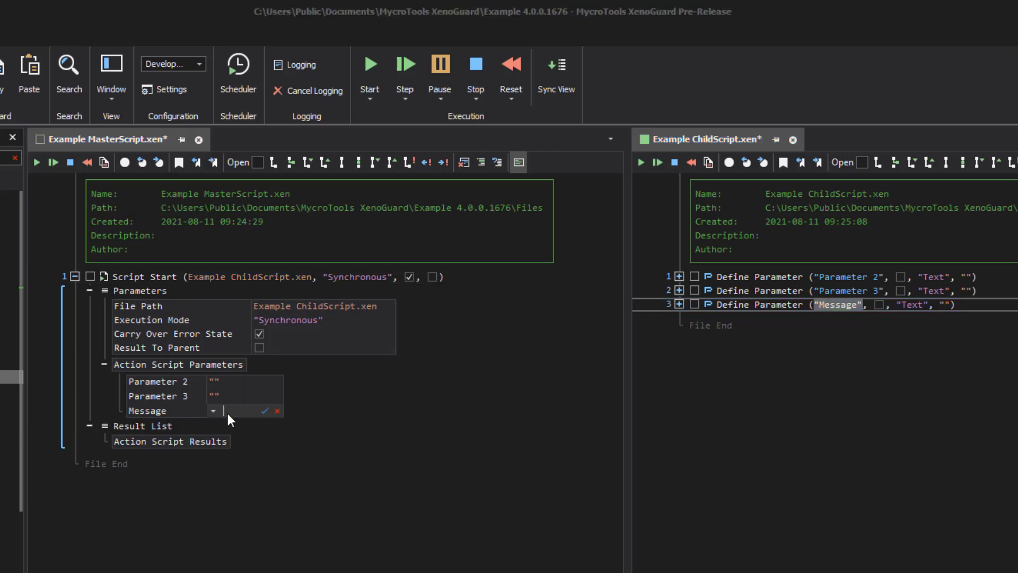
type("XenoGuard rocks!\"")
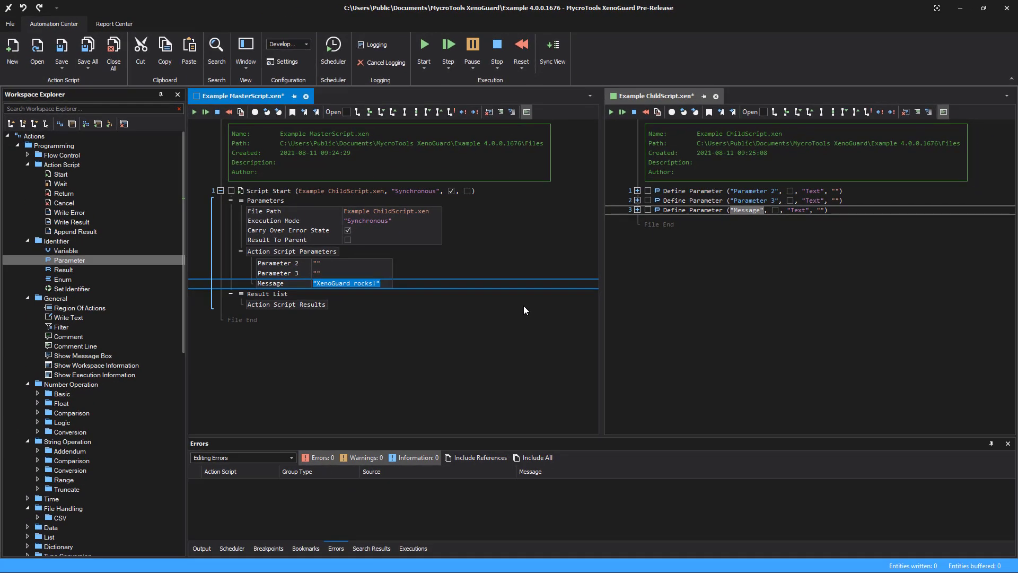
- Set the Delay Time parameter passed by the master to 3000
left_click(83, 356)
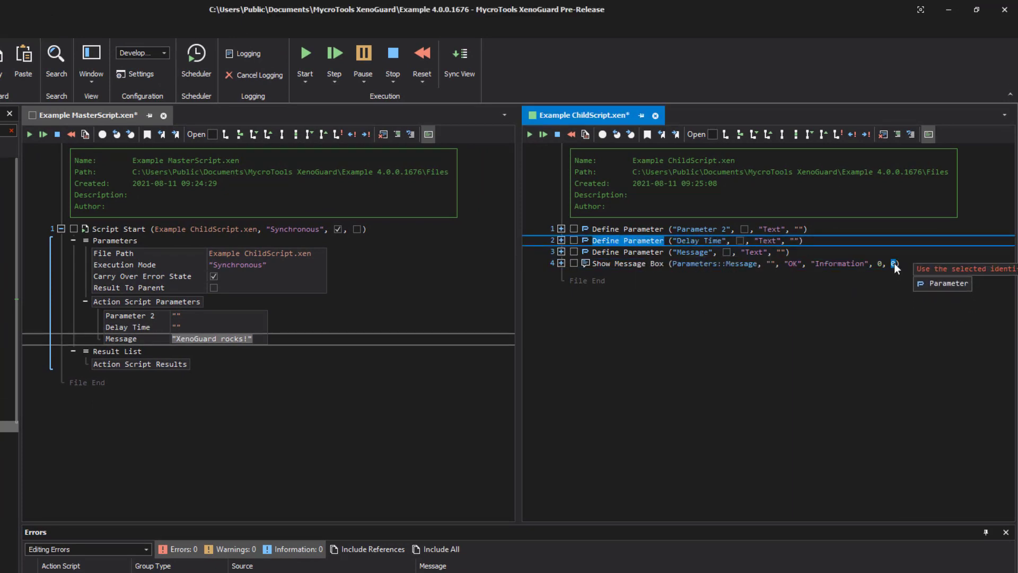
type("3000")
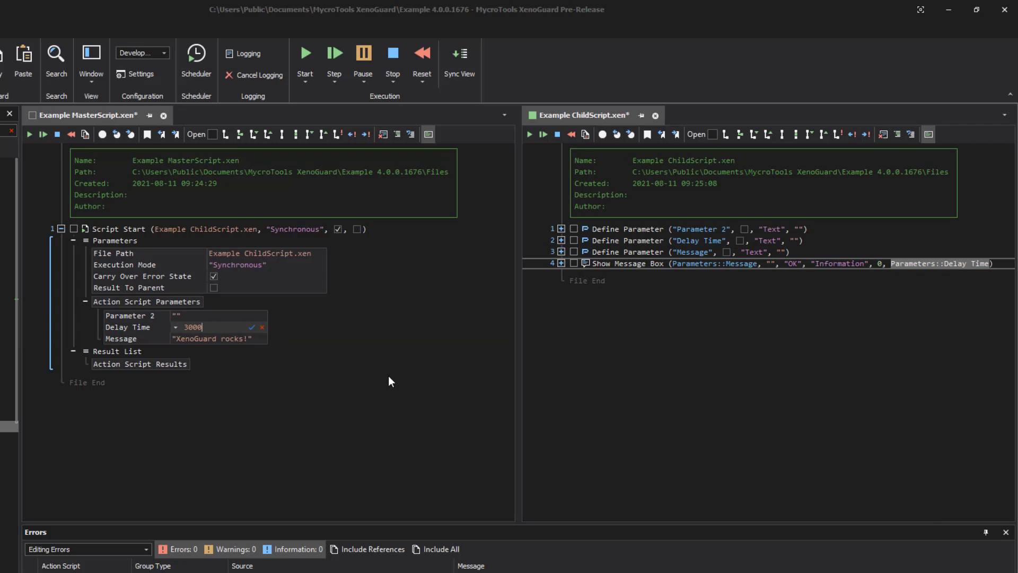
left_click(252, 326)
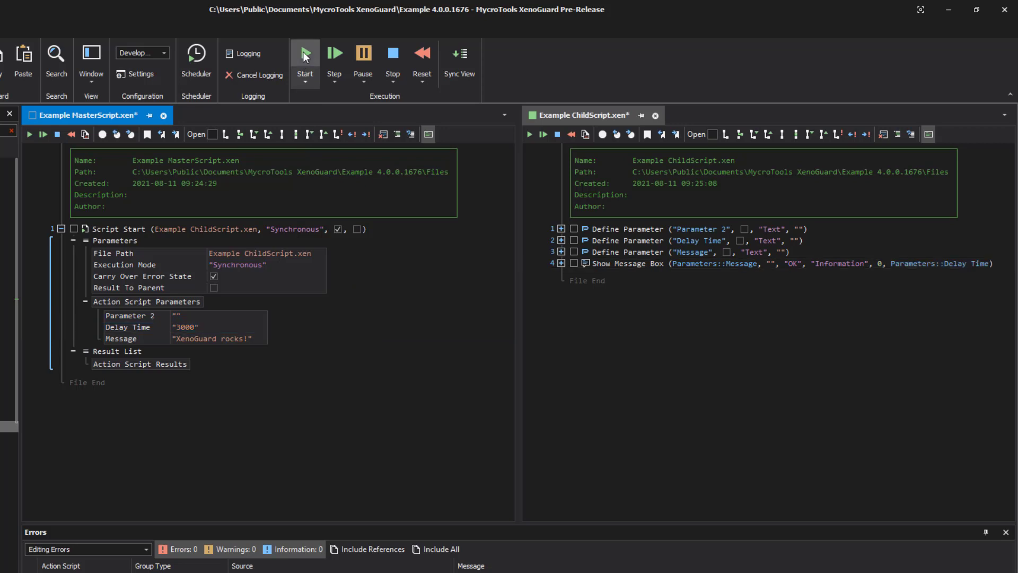
- Run the master, dismiss the 'XenoGuard rocks!' box and select the unused Parameter 2 definition
left_click(305, 53)
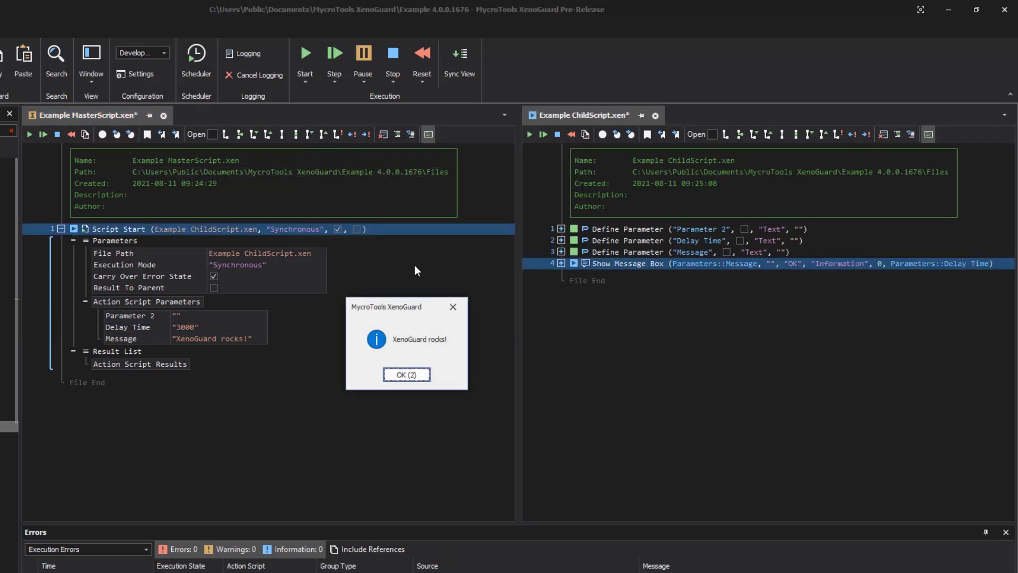
left_click(407, 375)
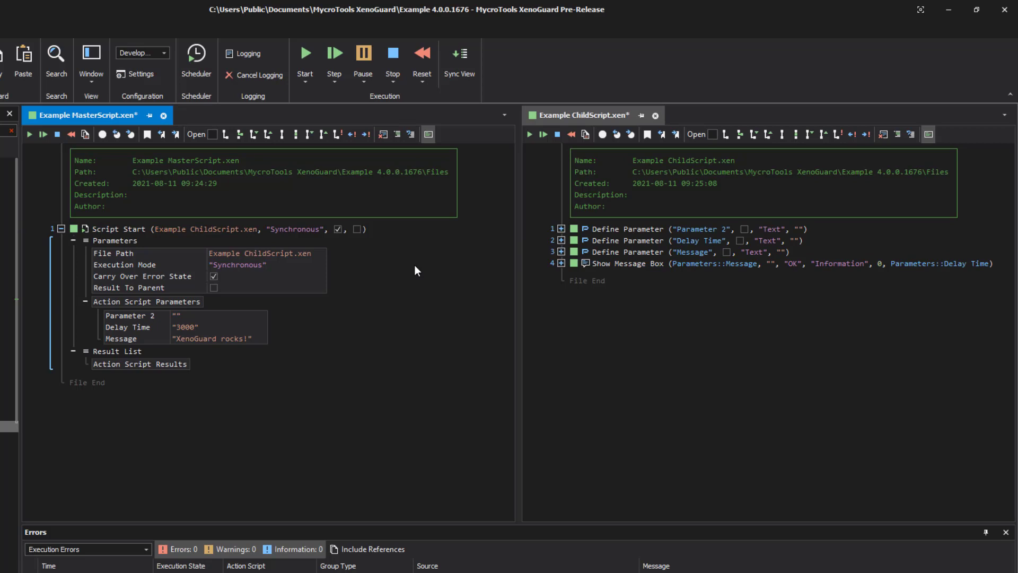
left_click(618, 230)
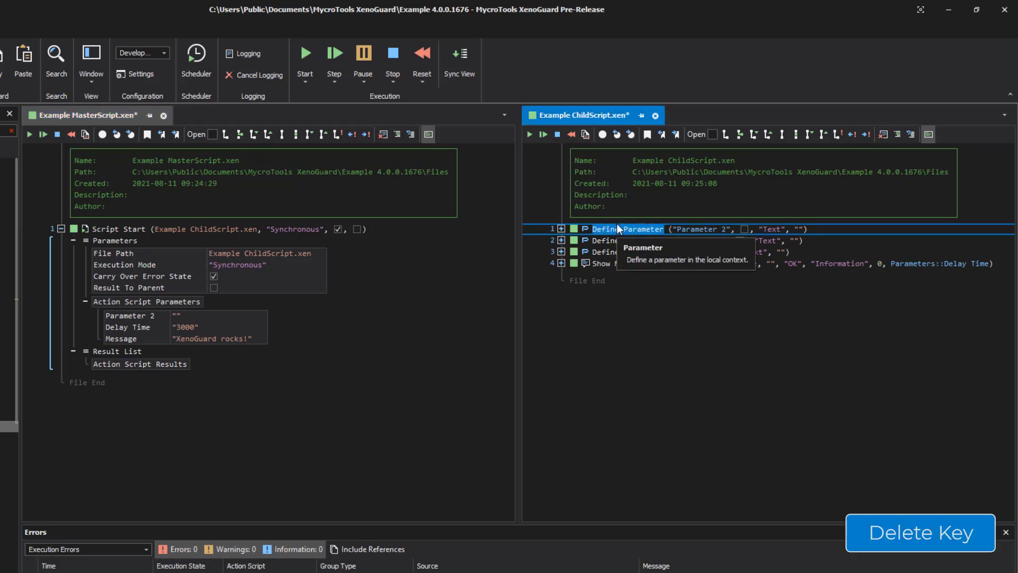
- Delete Parameter 2 from the child and resolve the master's unknown-parameter error to zero errors
key("Delete")
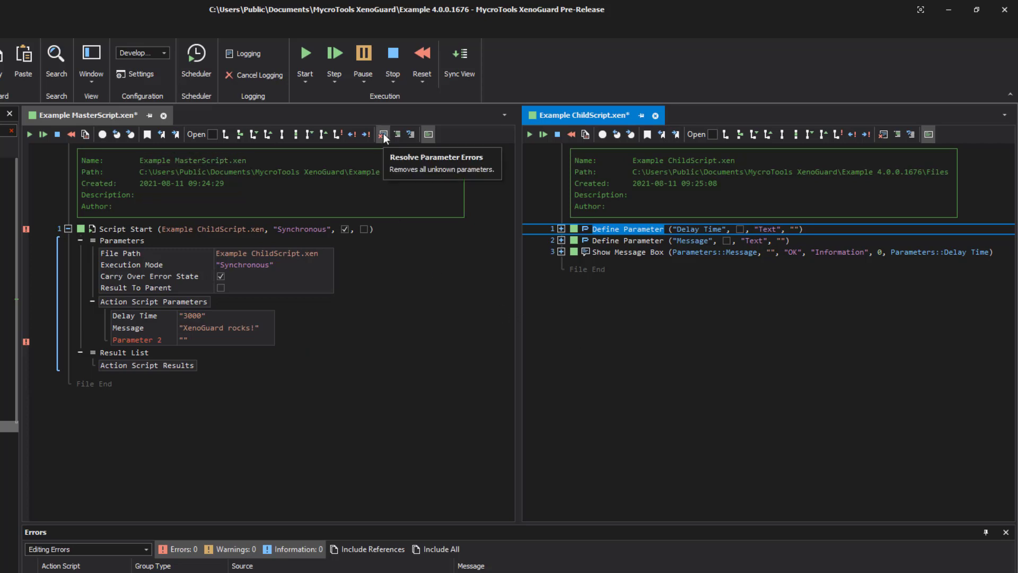
left_click(383, 134)
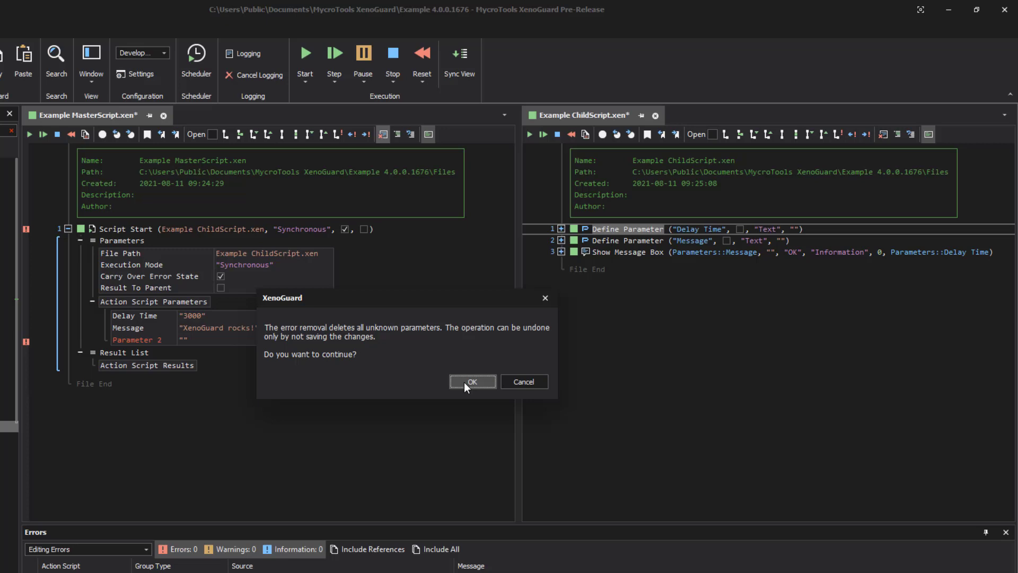
left_click(472, 381)
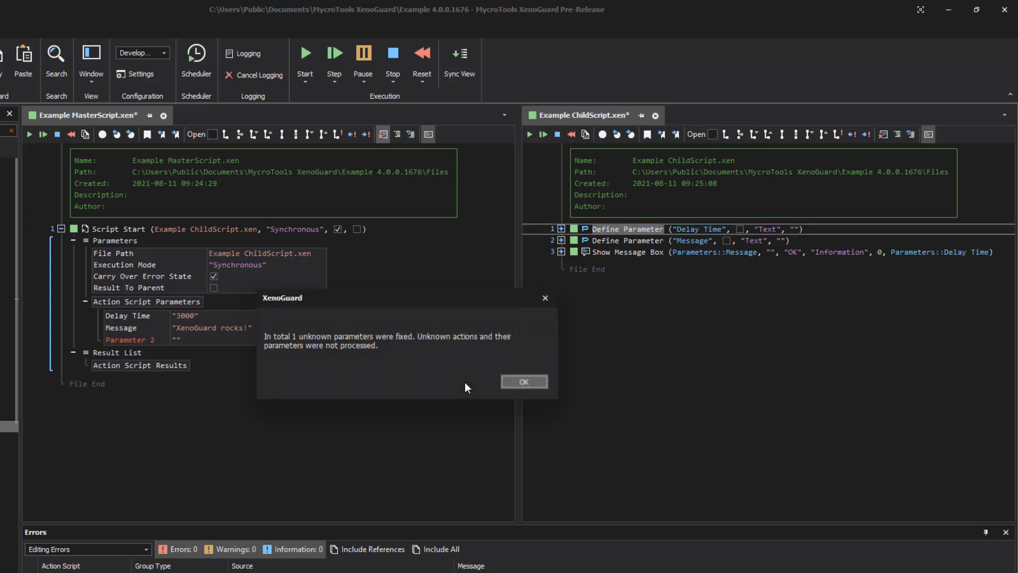
left_click(523, 380)
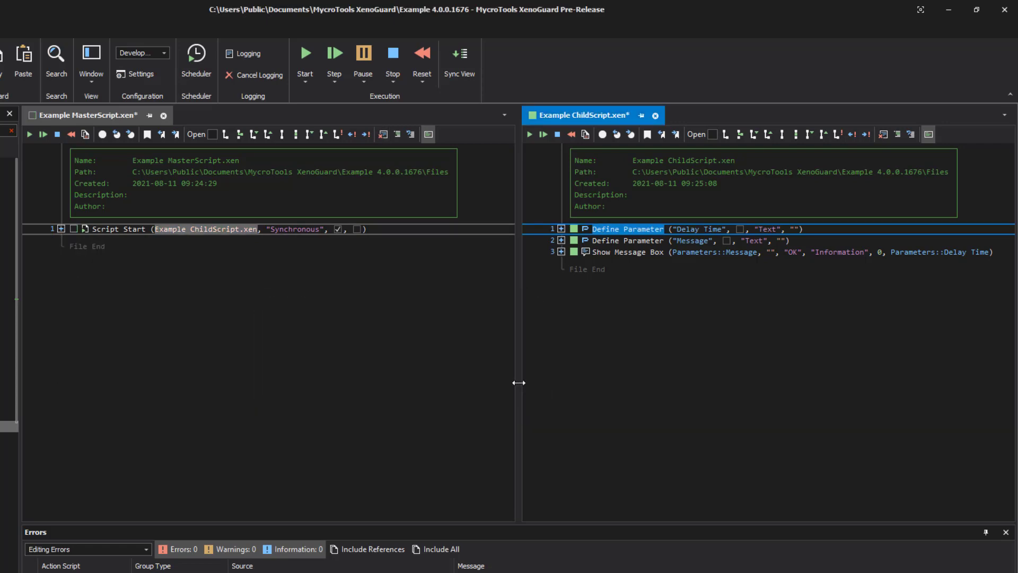
left_click(60, 229)
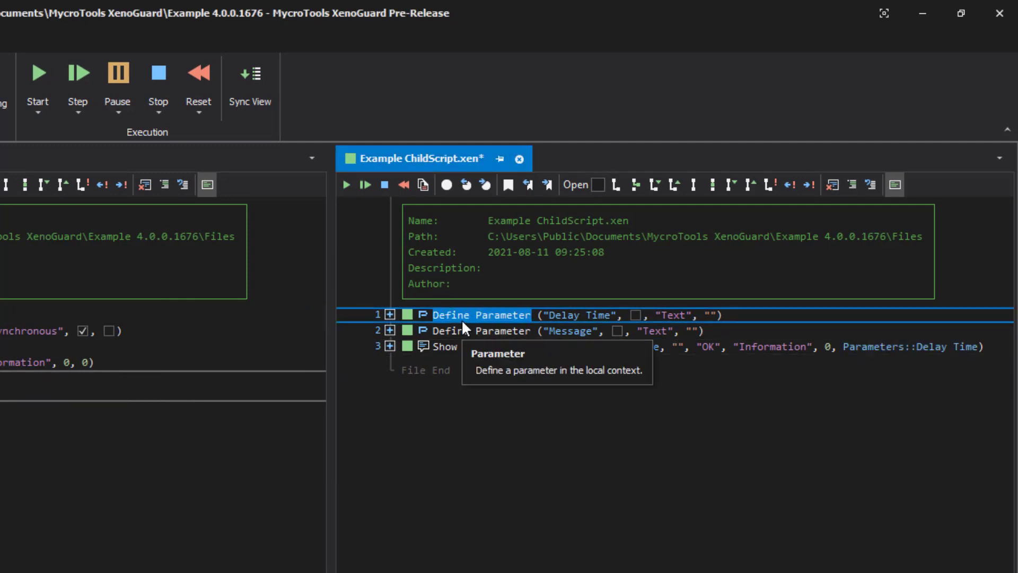
- Enter defaults 3000 and 'Default Message' for the child parameters and run the child alone
left_click(389, 315)
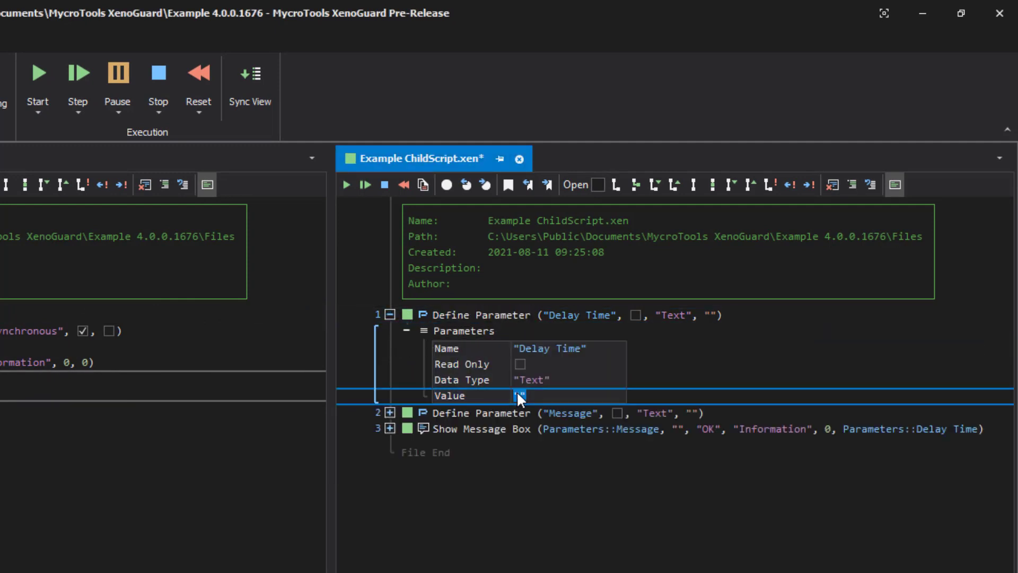
type("3000")
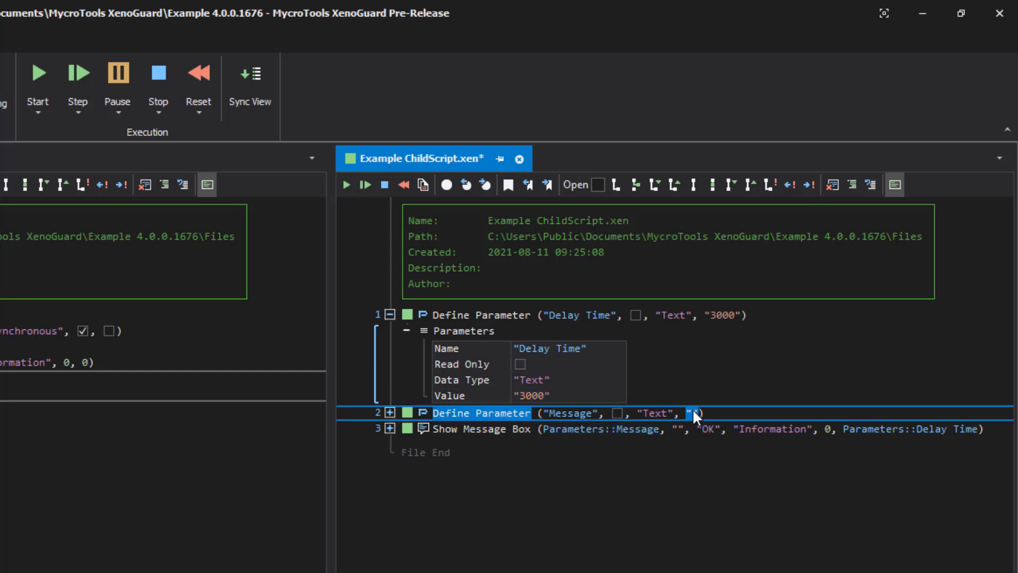
type("Default Message")
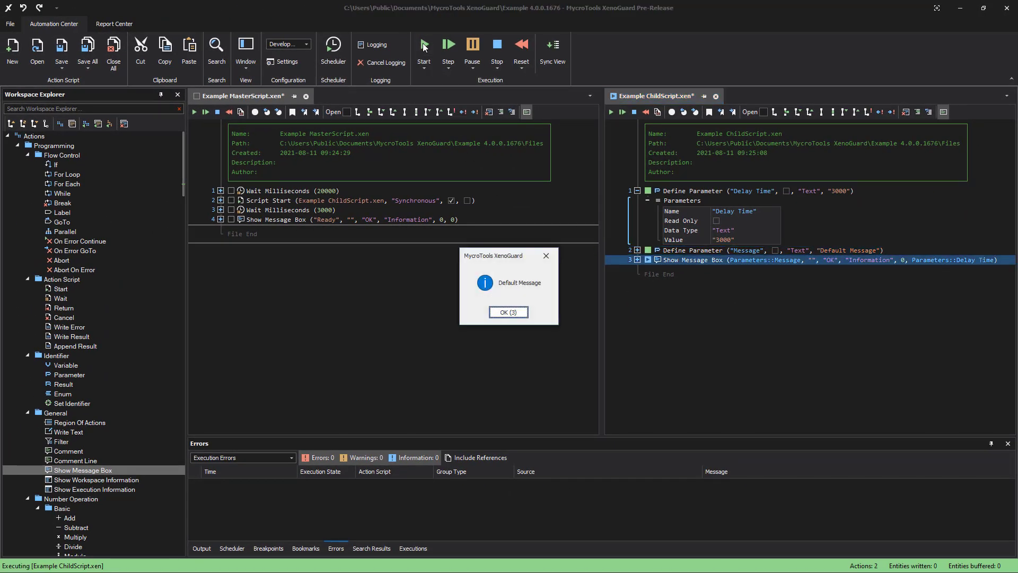
left_click(508, 312)
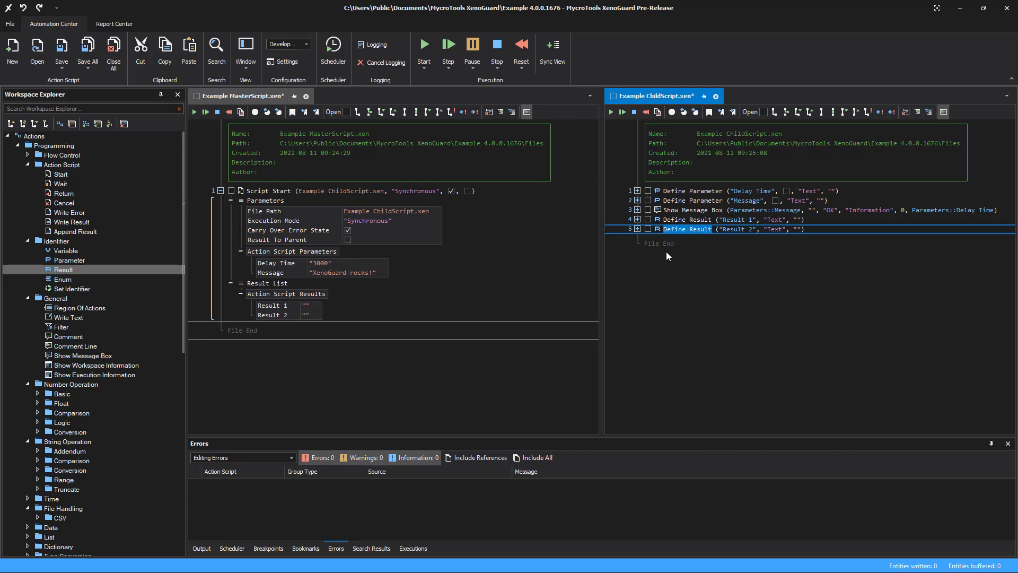
mouse_move(71, 289)
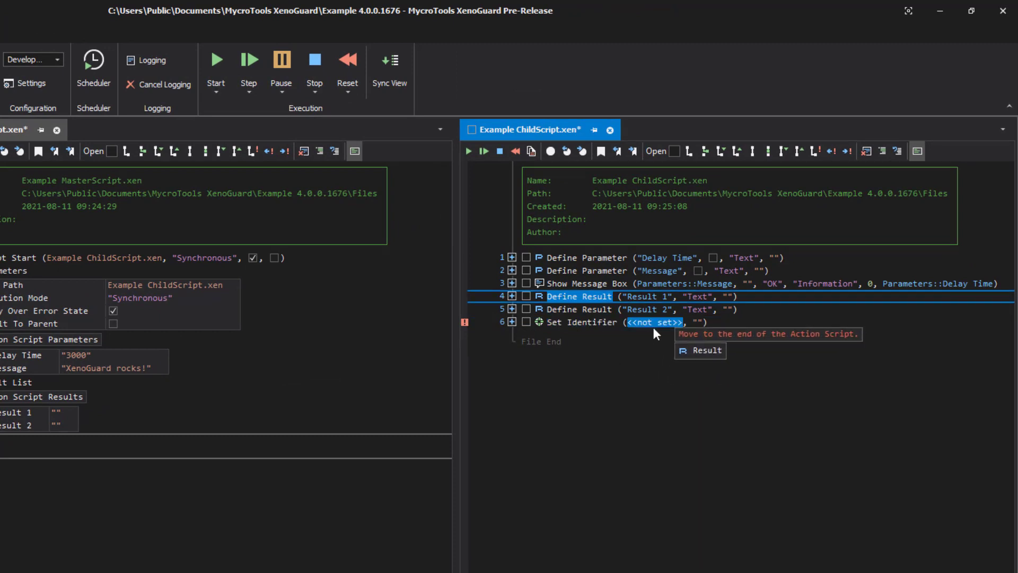
- Assign the Show Message Box's Result to the Dialog Result identifier
left_click(511, 284)
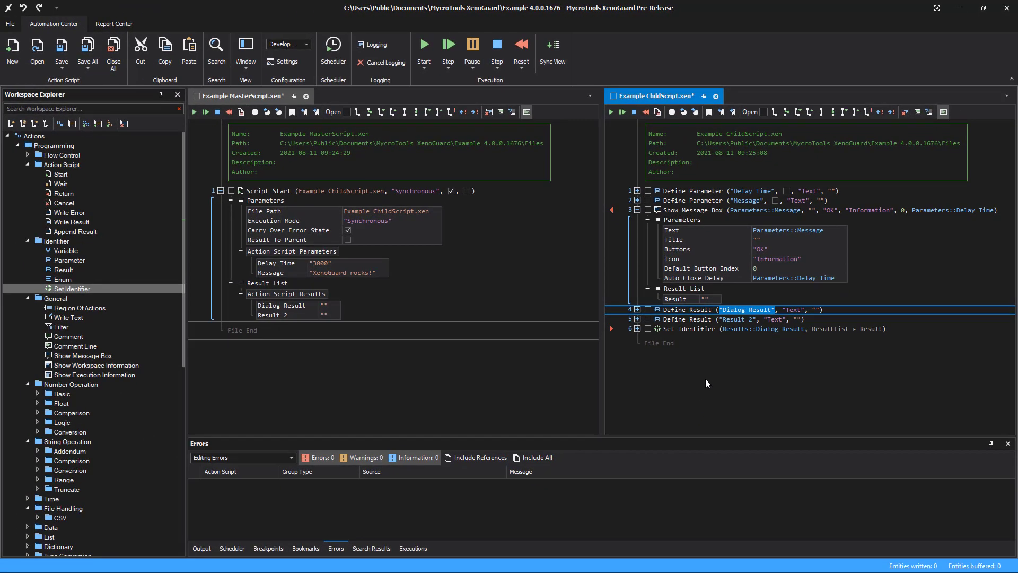
- Run the master script again and dismiss the 'XenoGuard rocks!' message
left_click(244, 95)
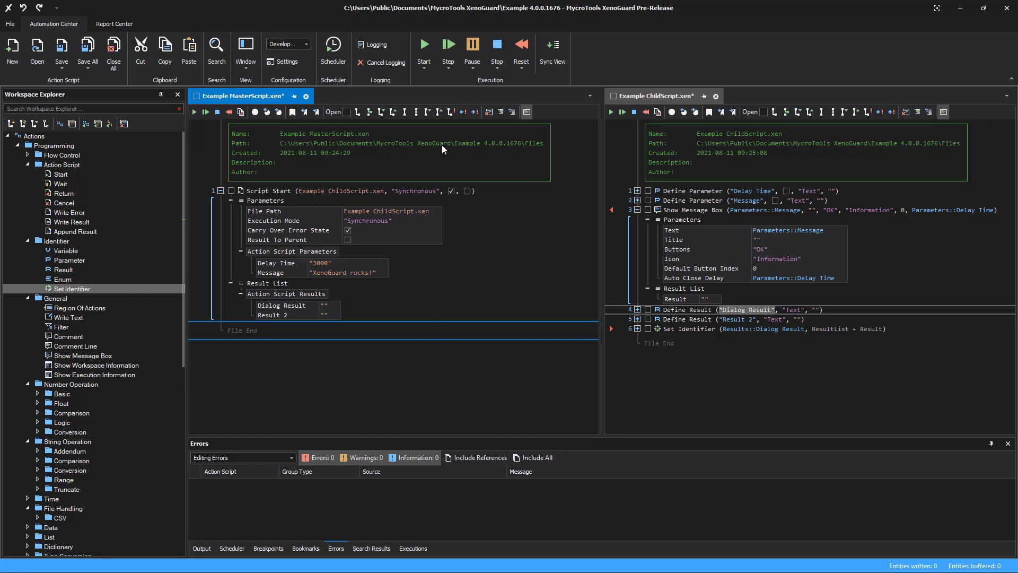
left_click(424, 45)
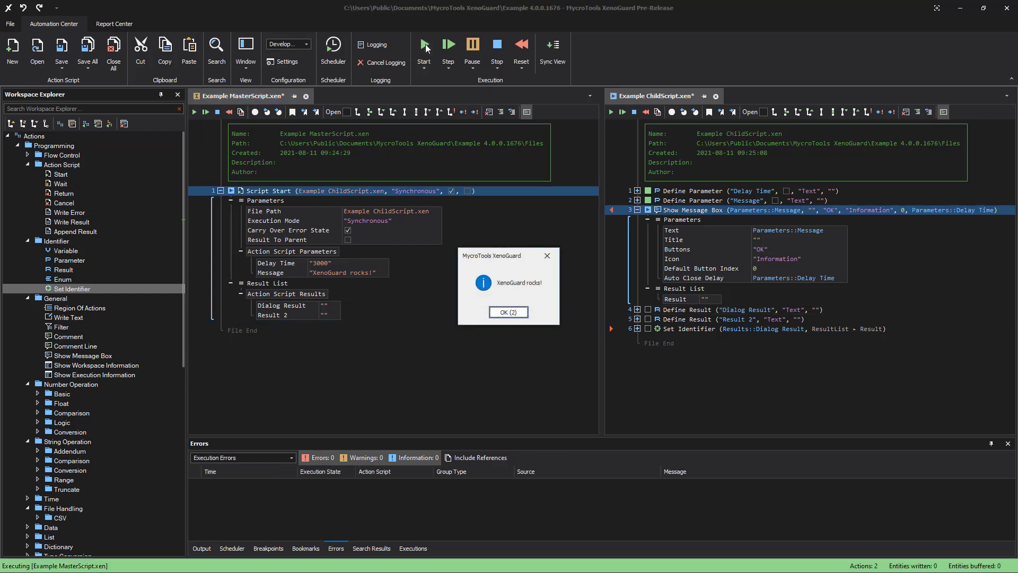
left_click(509, 312)
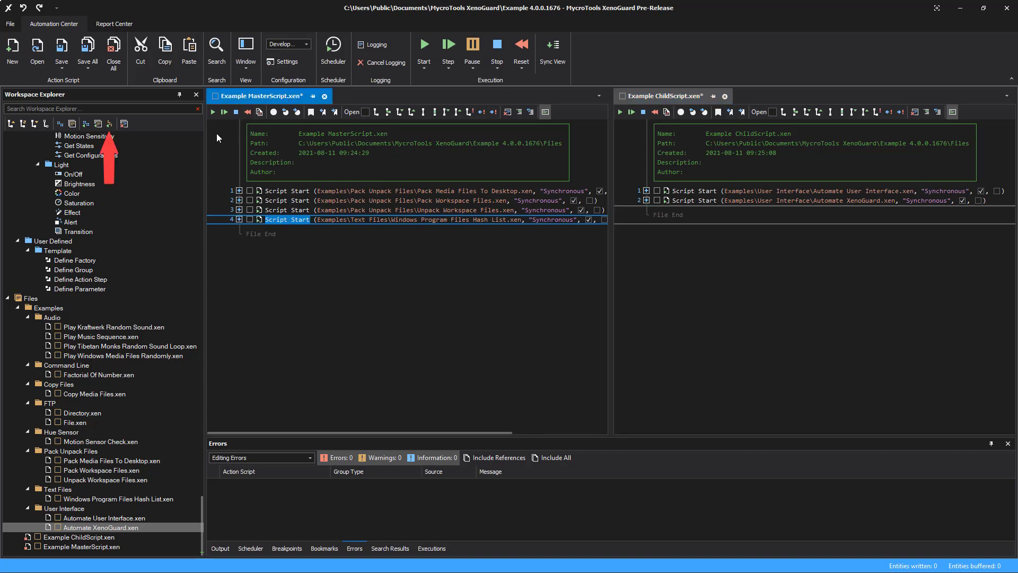
- Filter Workspace Explorer to show only the master and its four referenced example scripts
left_click(109, 123)
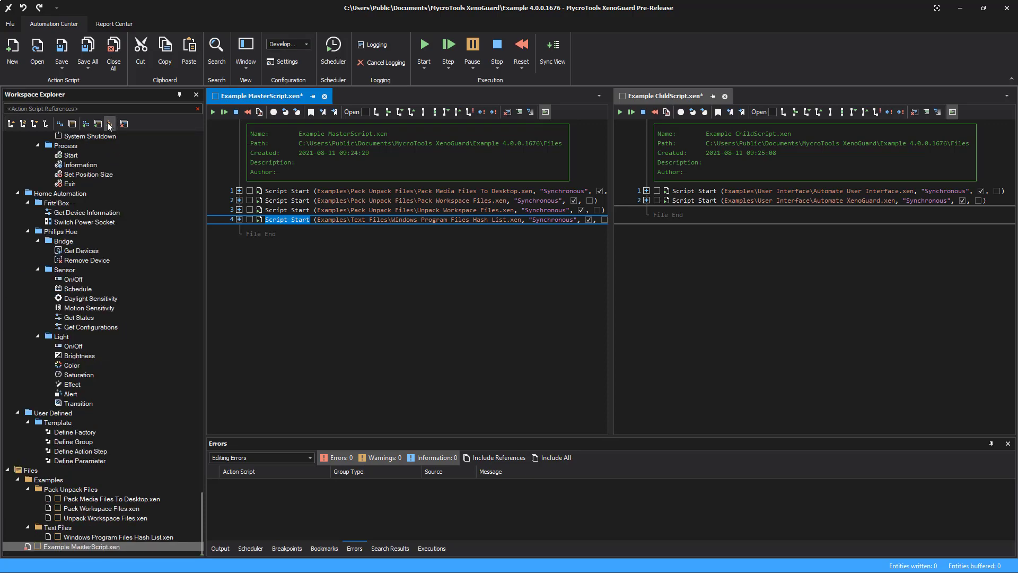